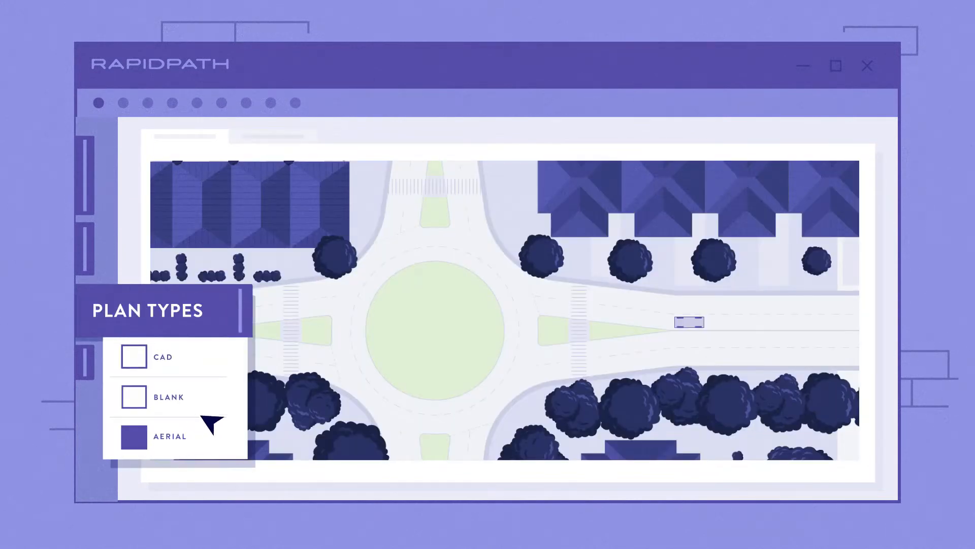
Check the Aerial plan type to load the roundabout's aerial site plan.
left_click(132, 357)
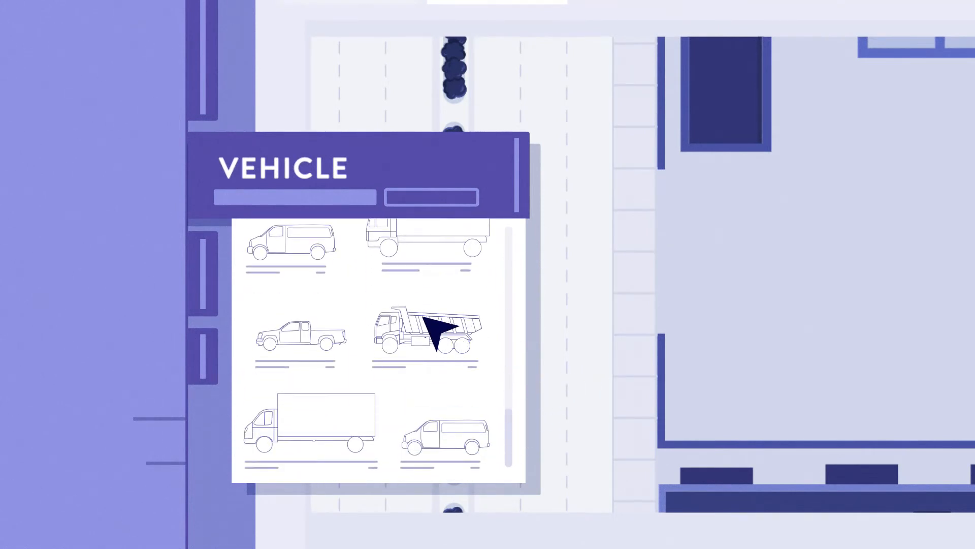
Select the dump truck from the vehicle library to show its specification panel.
left_click(423, 332)
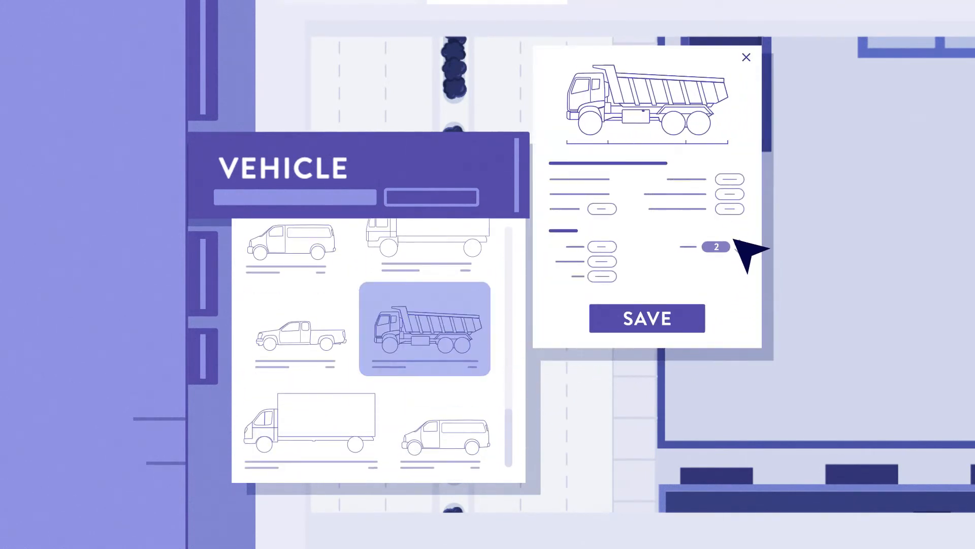